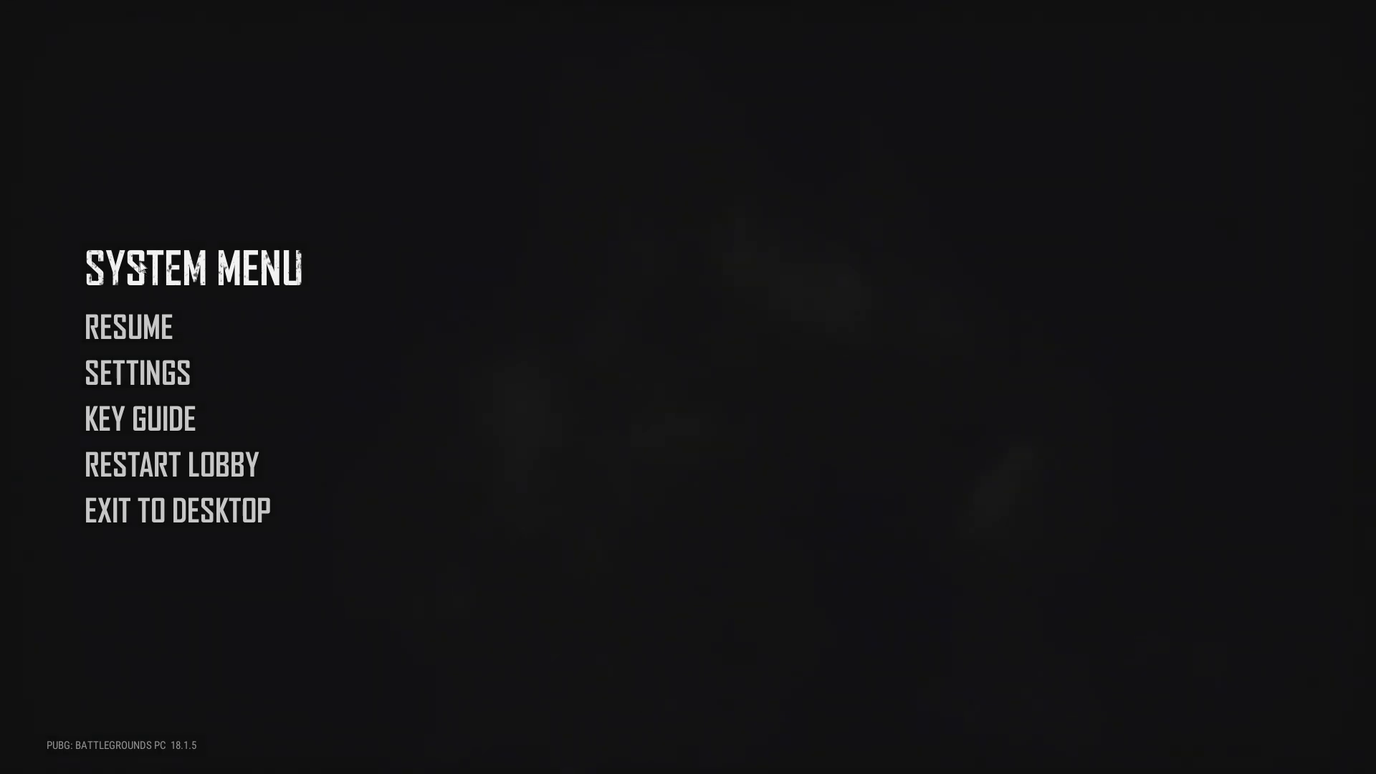
- Cap the lobby frame rate at 60 FPS and set the in-game FPS cap to Display Based
click(137, 373)
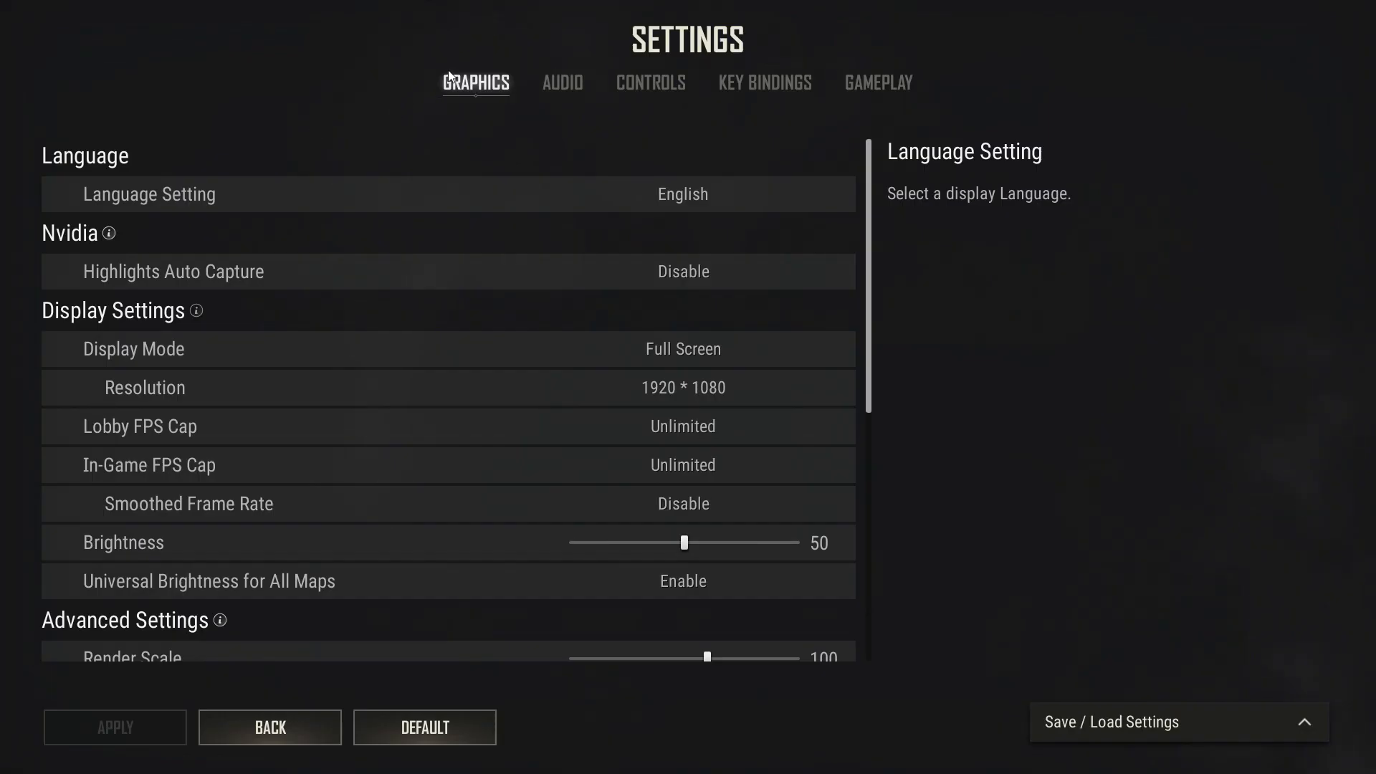
mouse_move(414, 136)
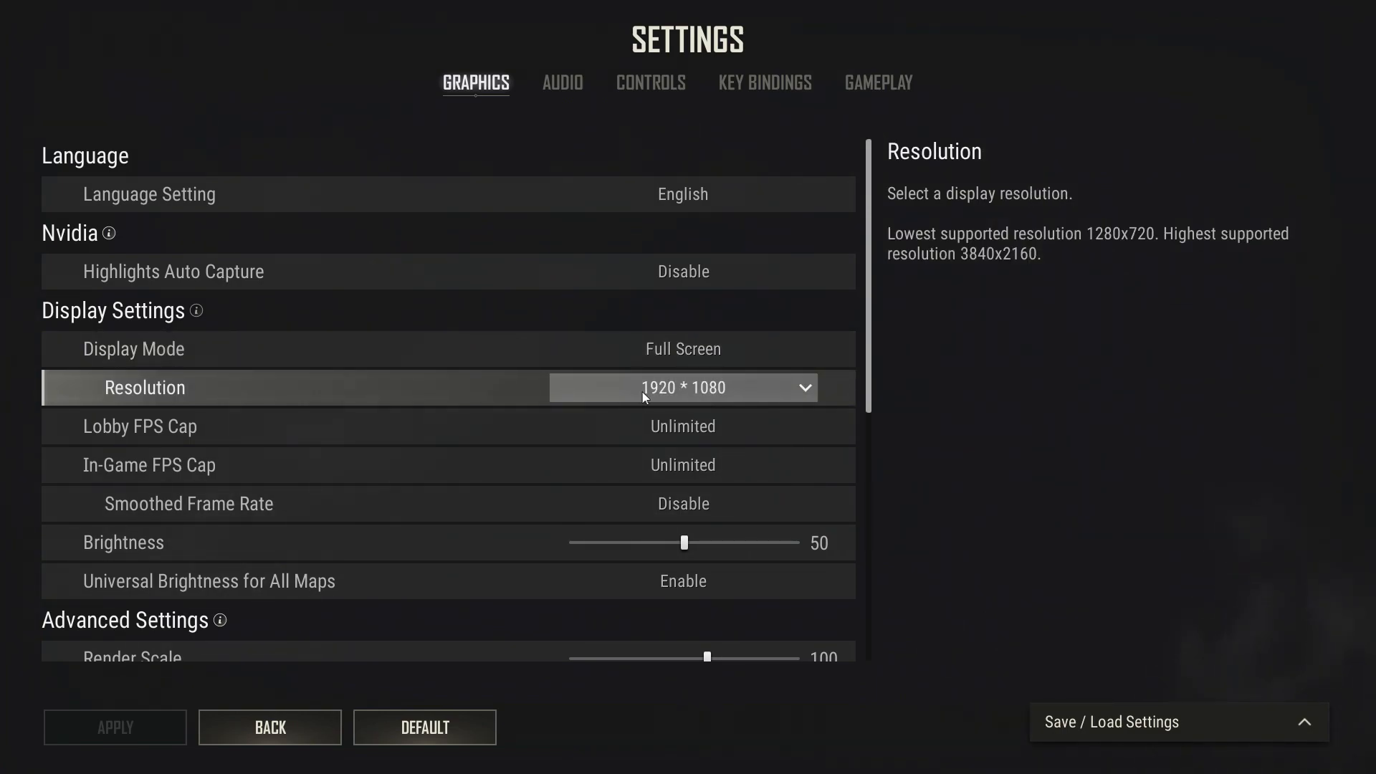
click(683, 388)
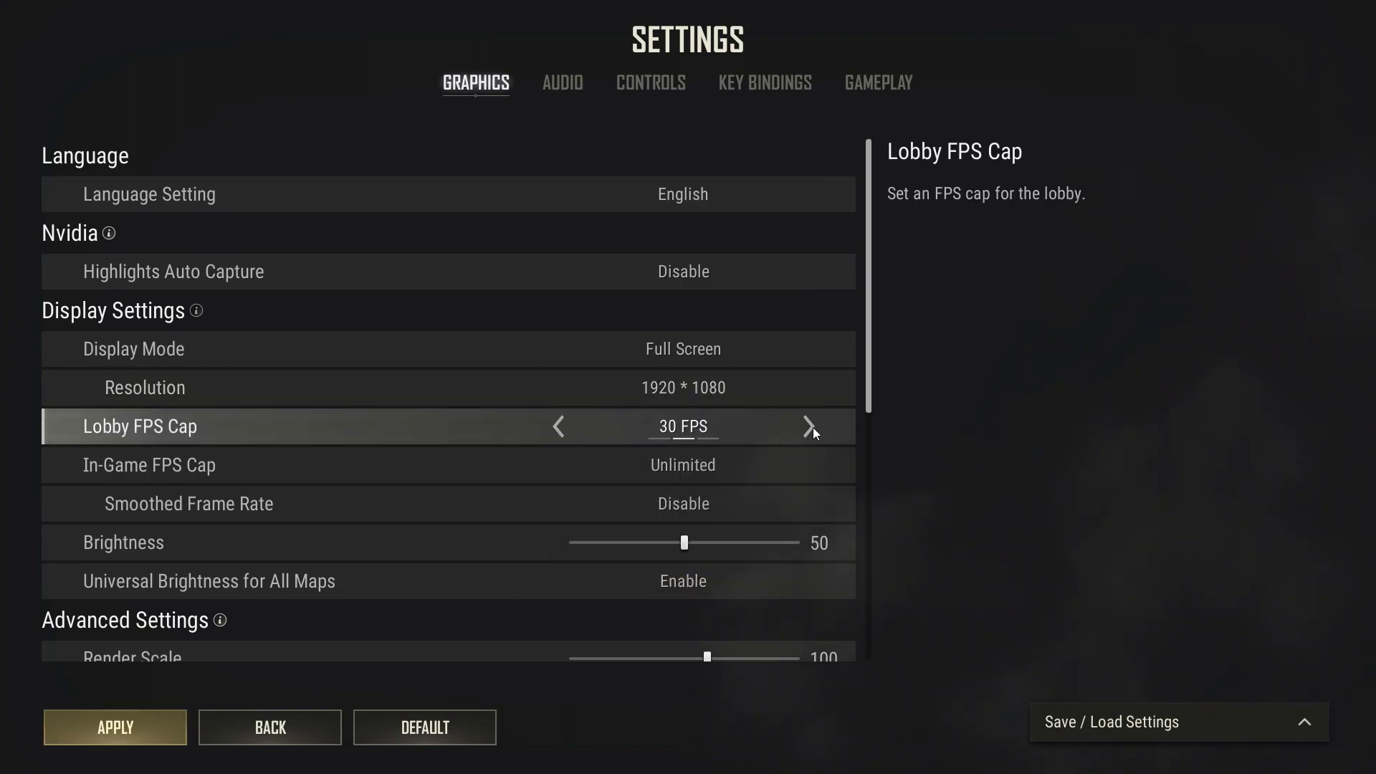
click(808, 427)
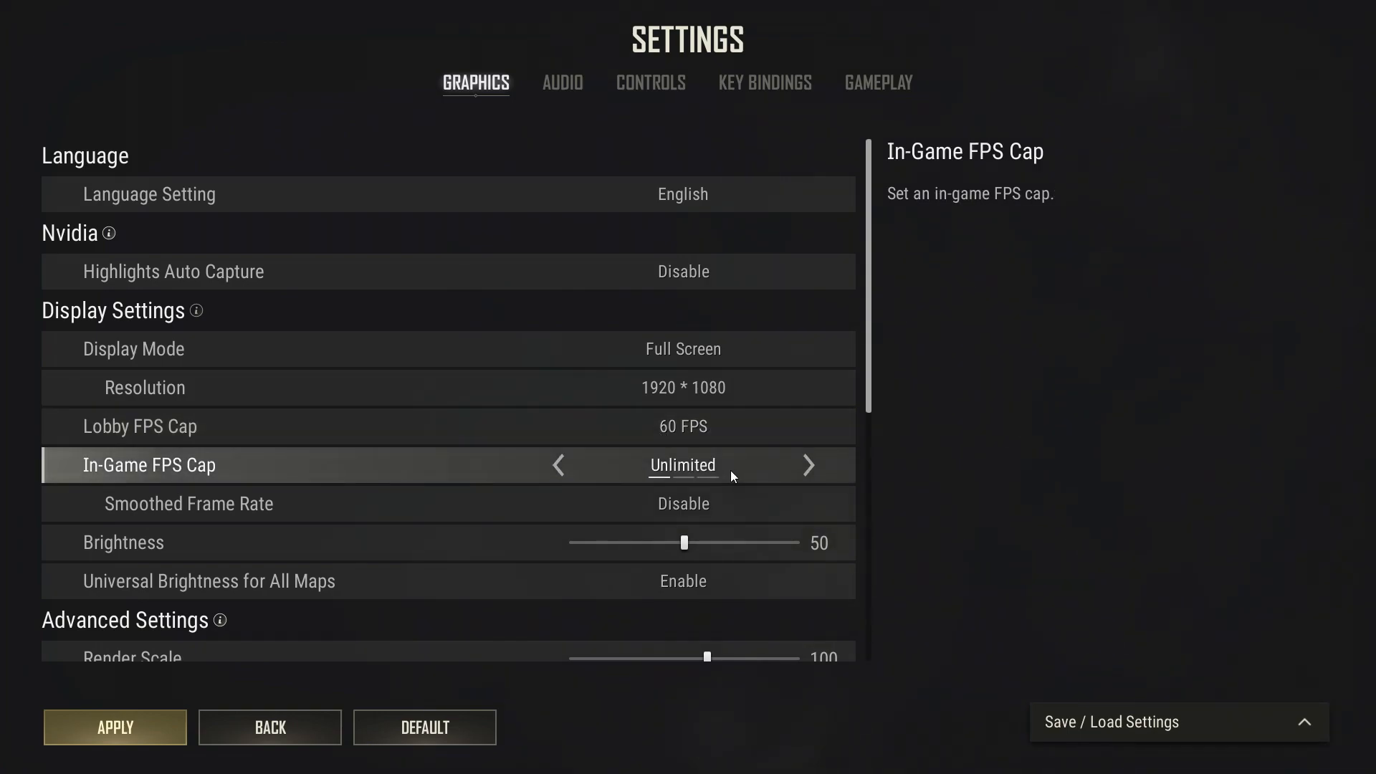
click(558, 465)
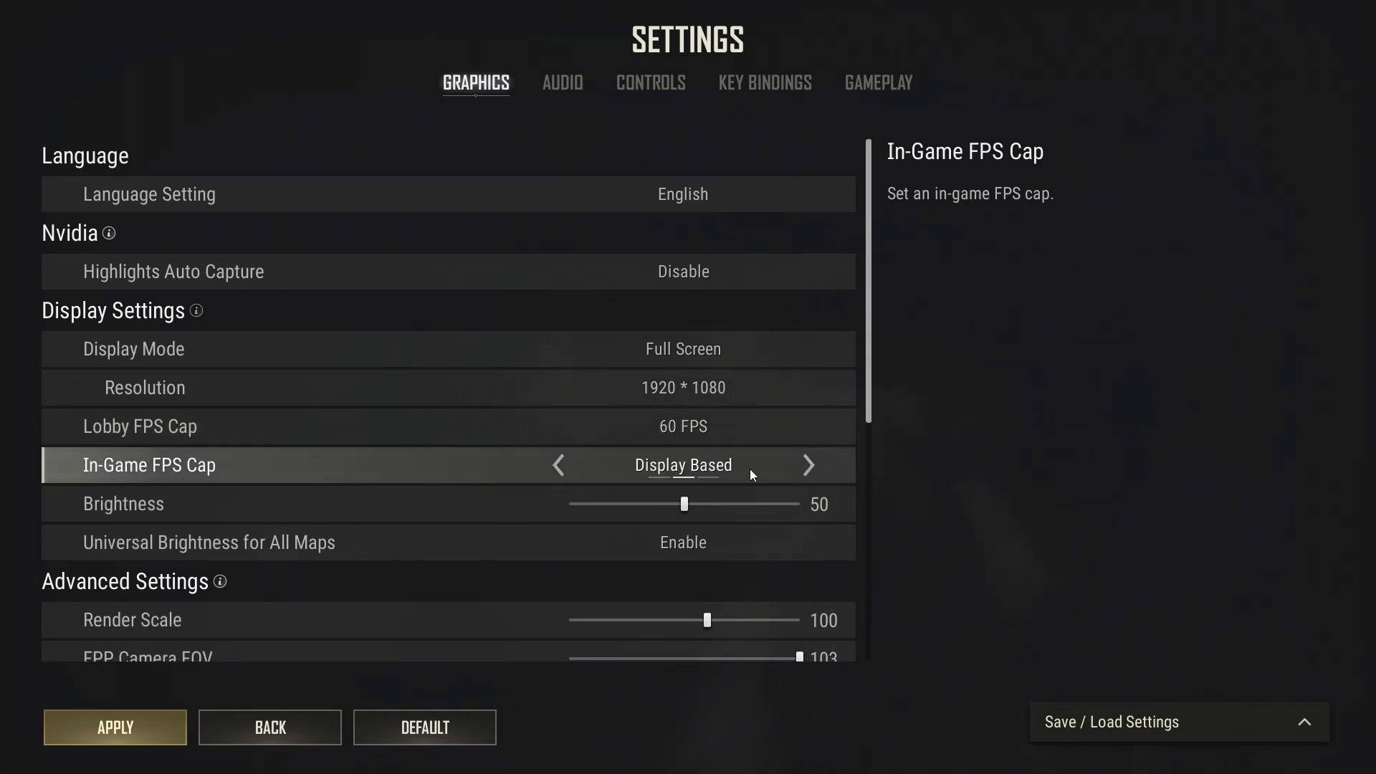
- Scroll through Advanced Settings, then leave the System Menu and resume the game
scroll(down, 3)
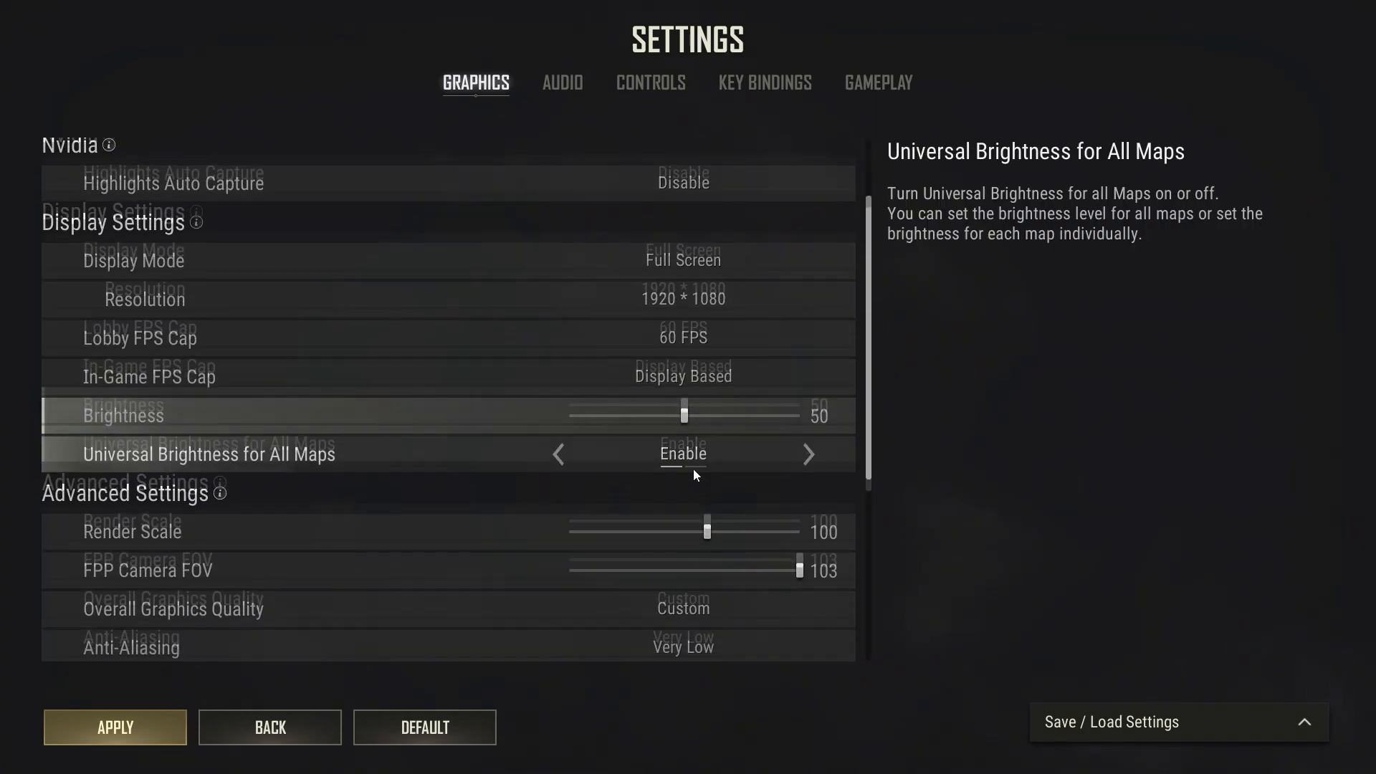
scroll(down, 3)
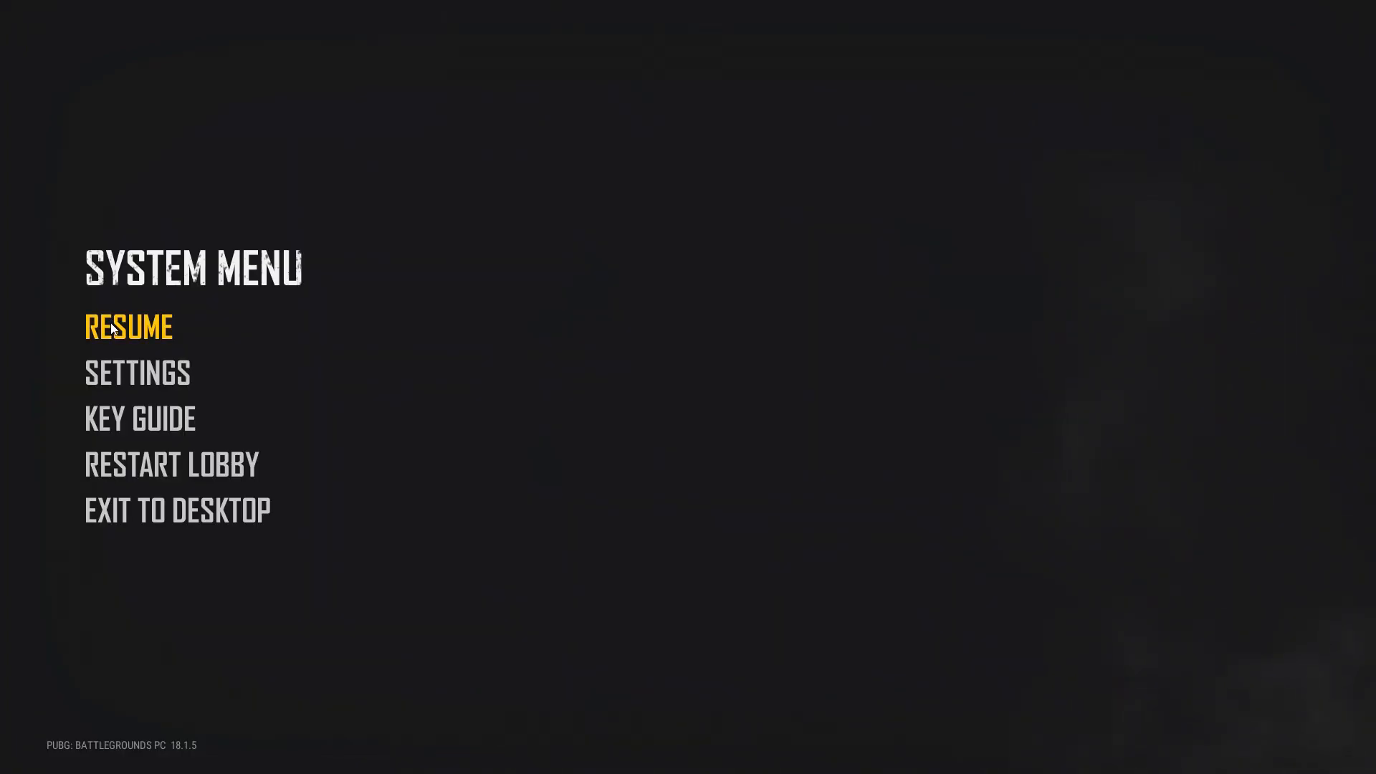
click(176, 510)
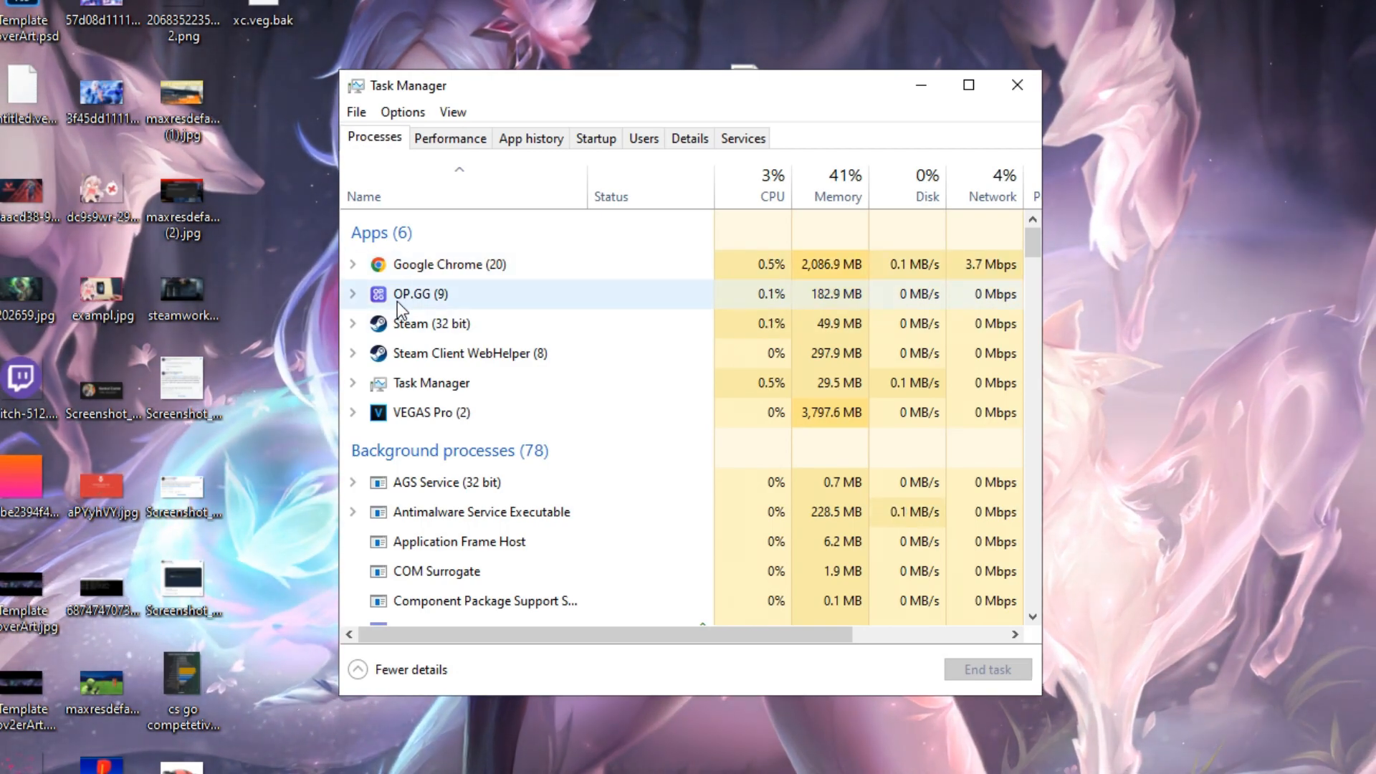
mouse_move(413, 413)
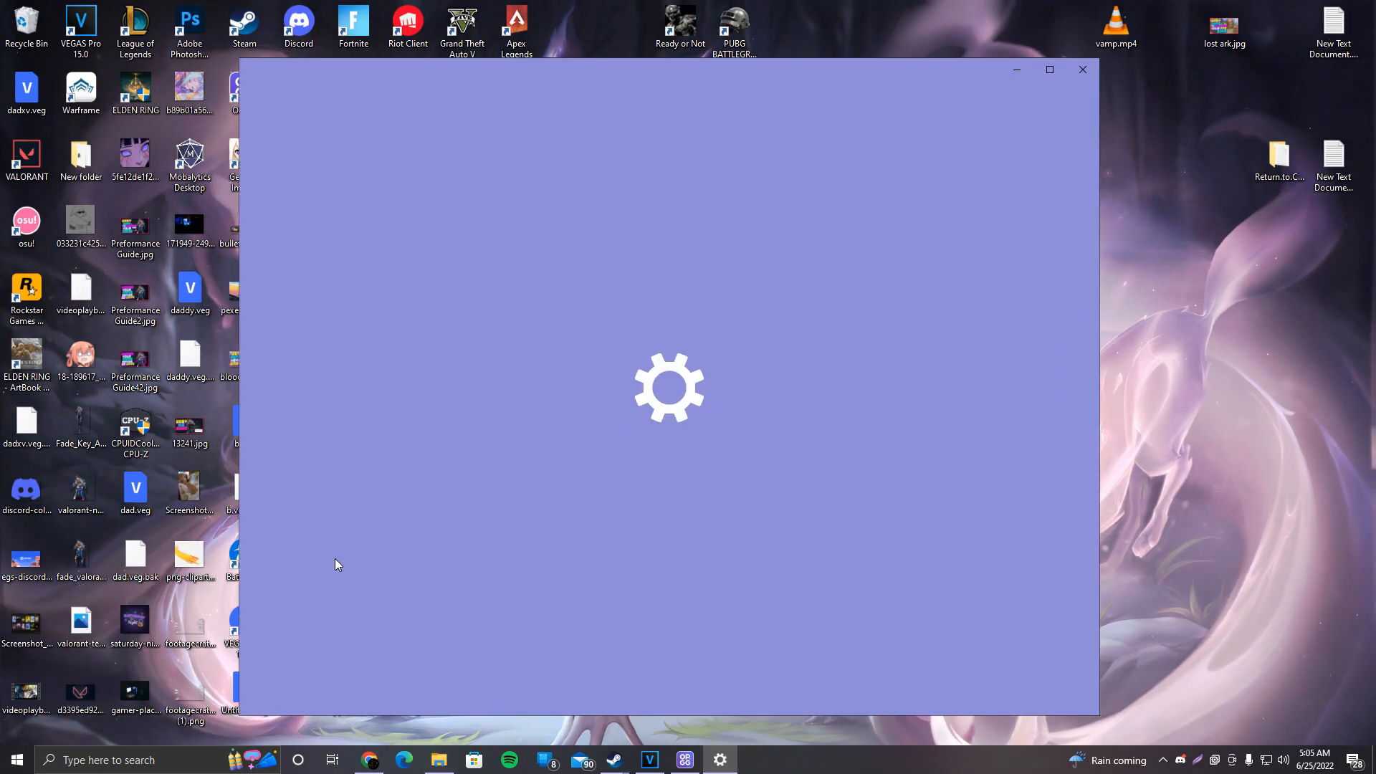
- Open Advanced system settings and the Performance Settings dialog
click(967, 367)
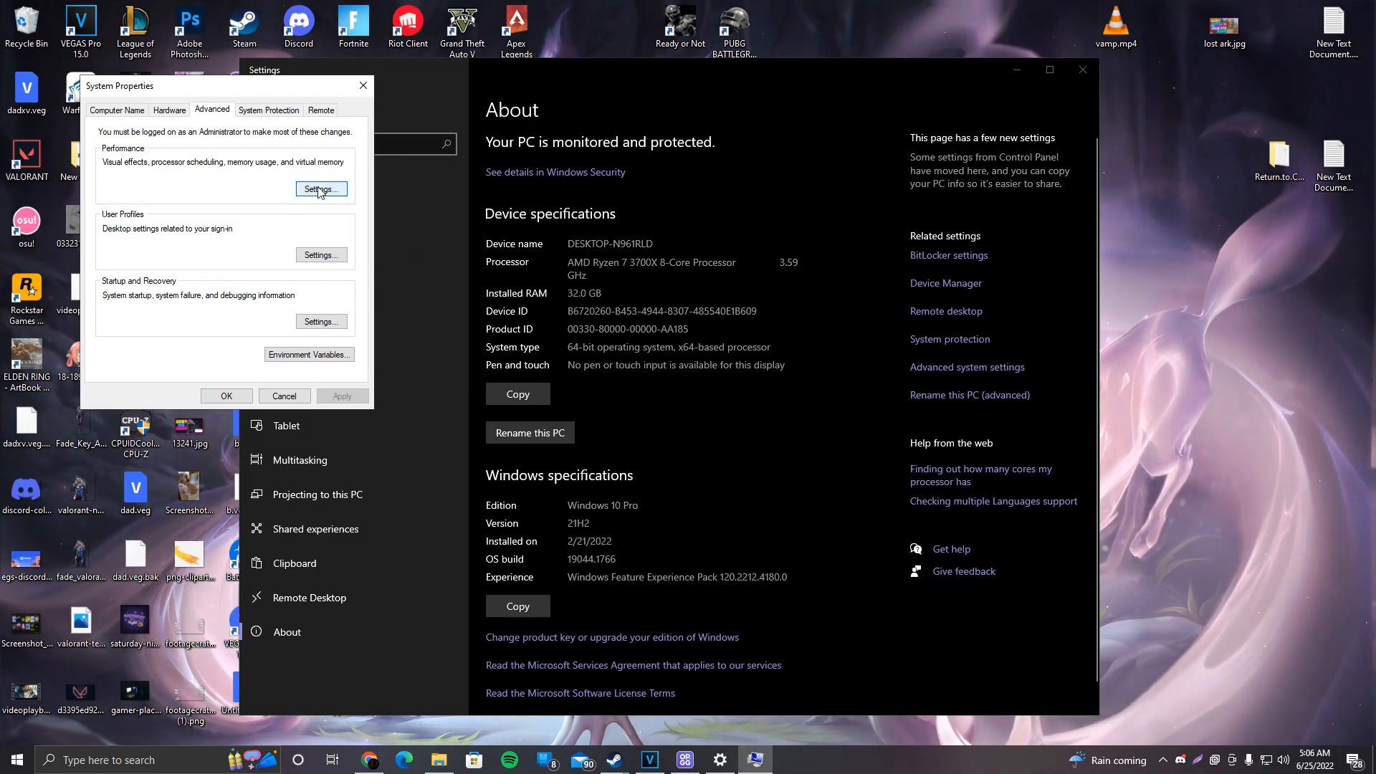
click(321, 189)
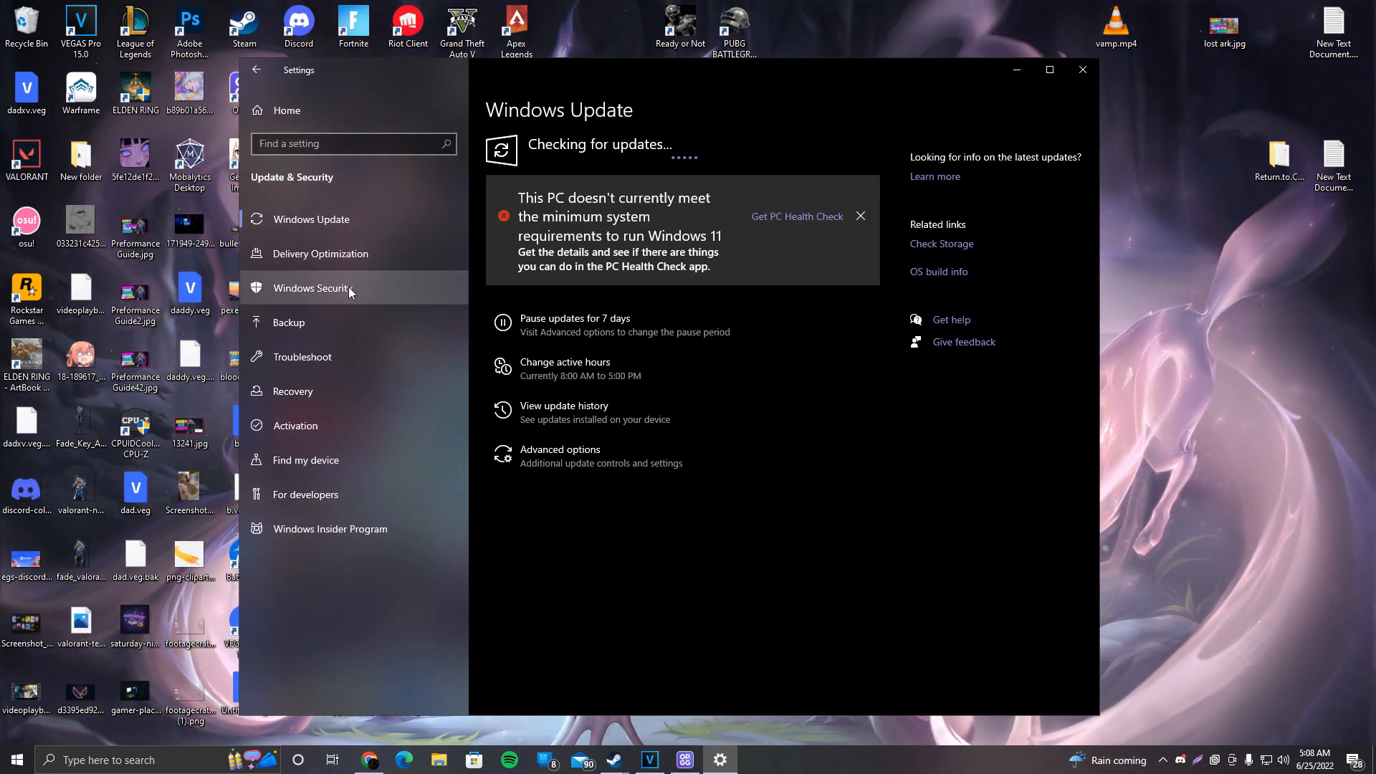
- Go to Windows Security's Device security settings to reach Core isolation
click(313, 288)
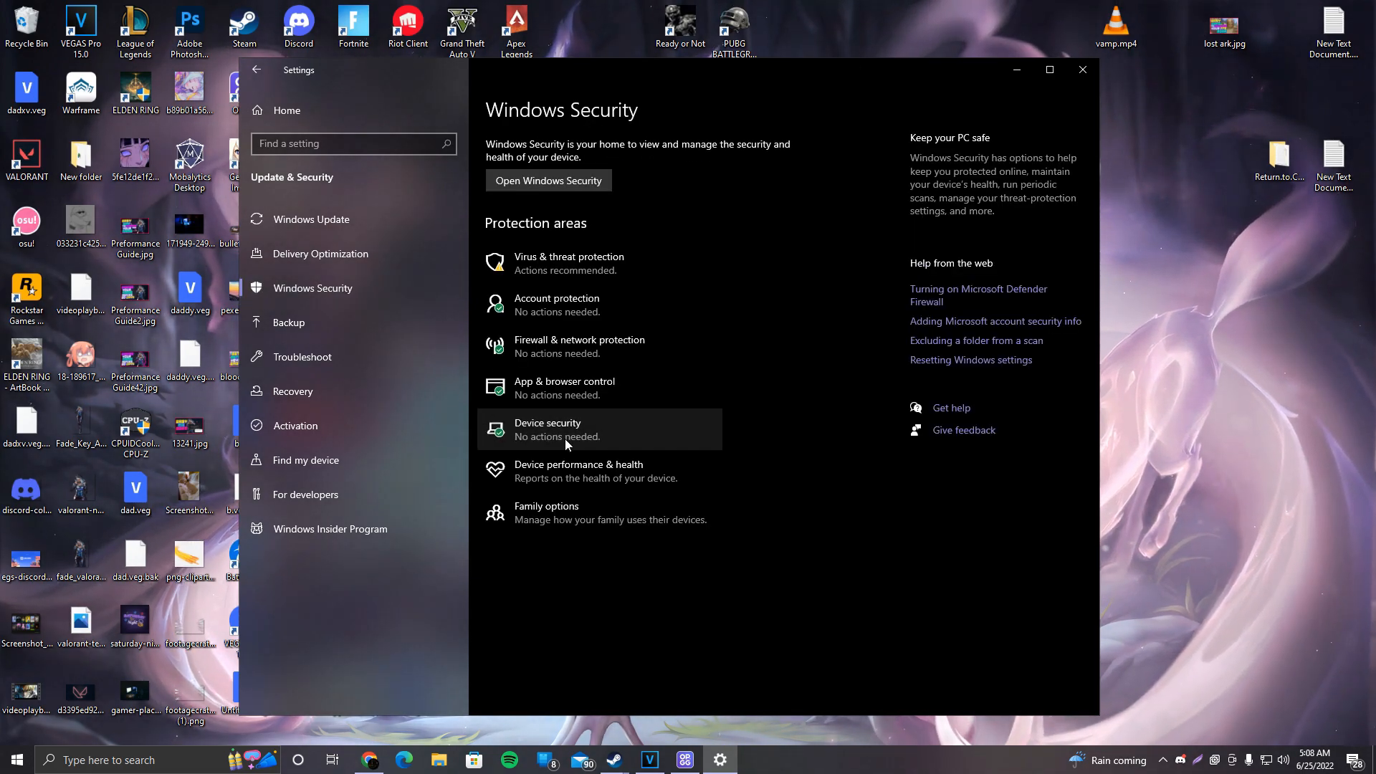
click(548, 430)
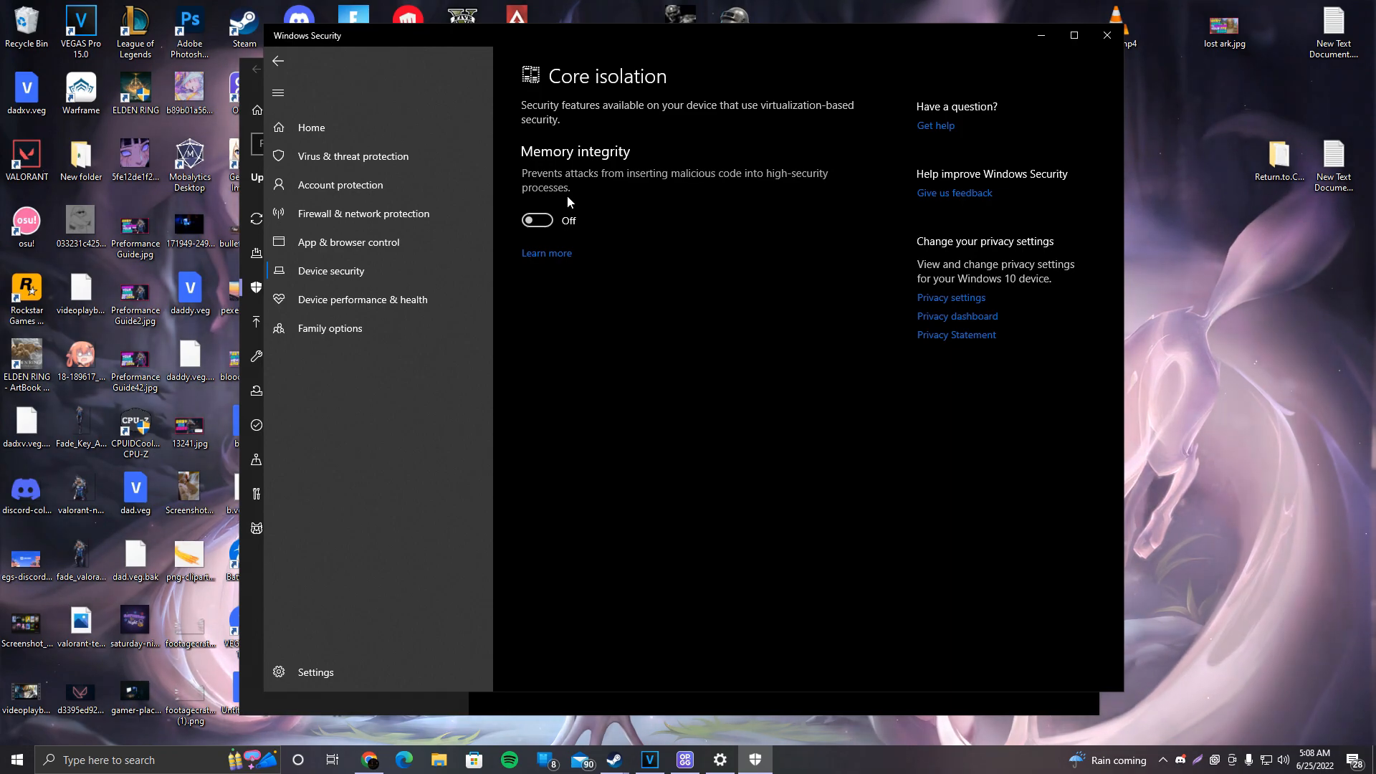